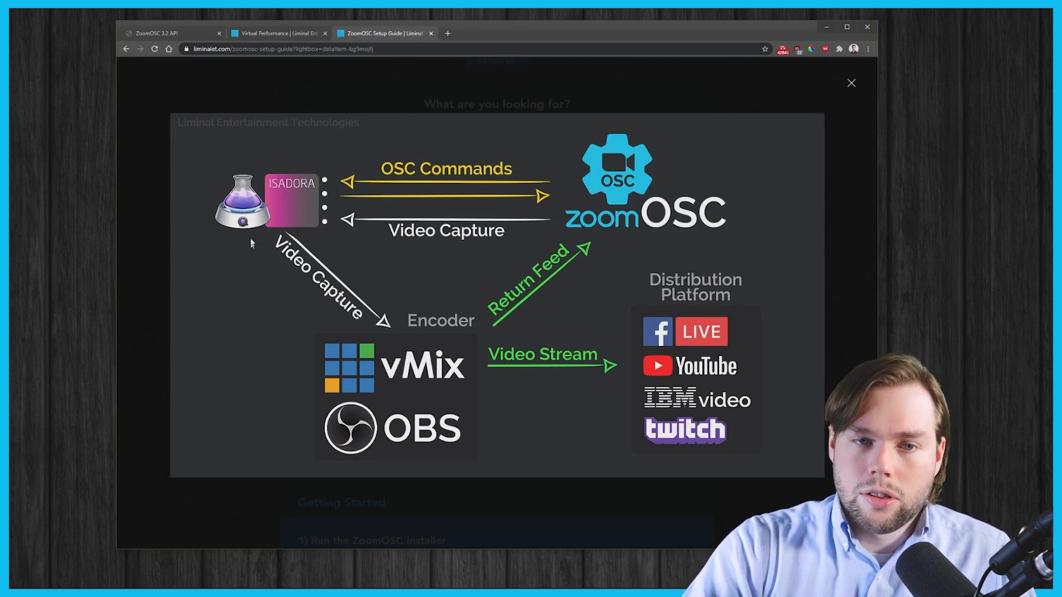
pyautogui.moveTo(848, 84)
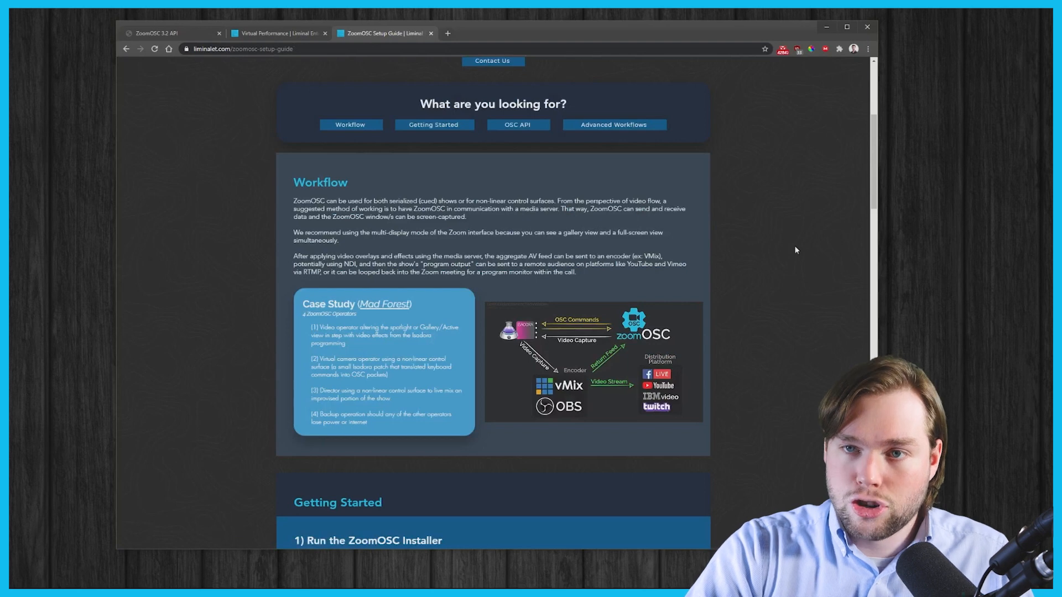
pyautogui.moveTo(789, 219)
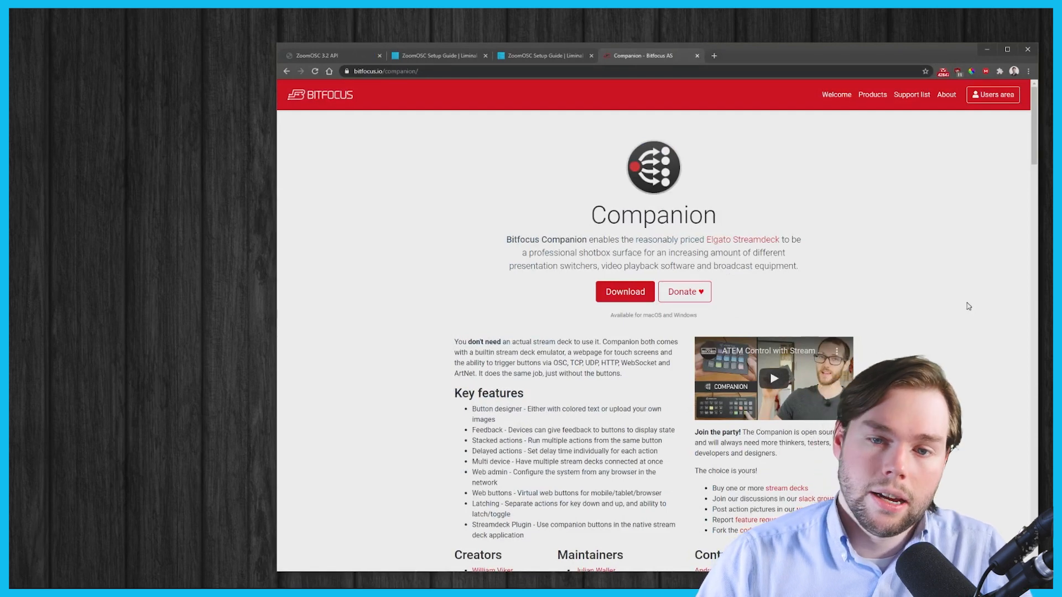
pyautogui.moveTo(971, 55)
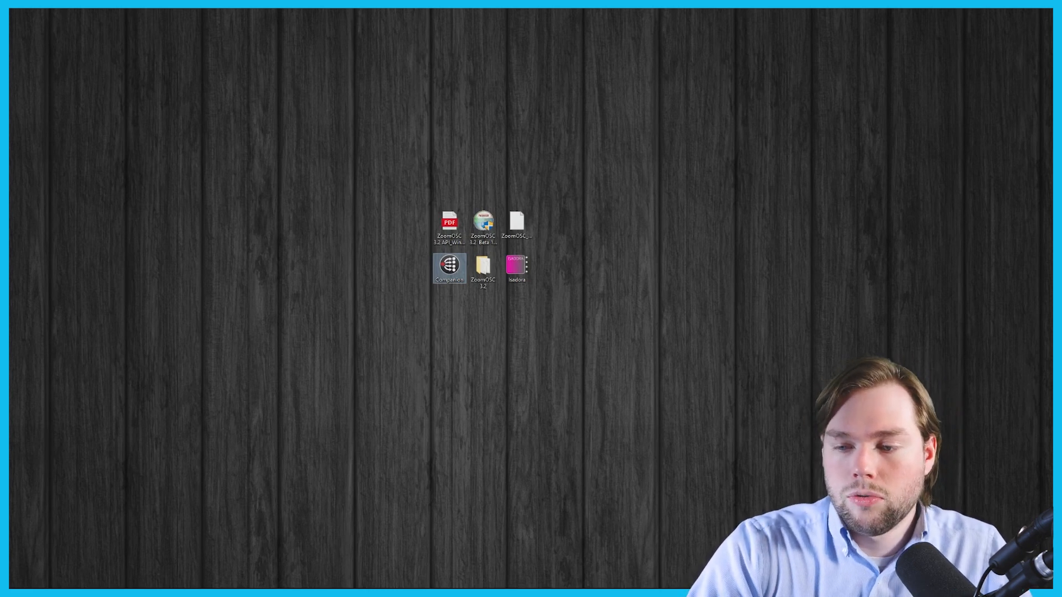
# Launch Companion on the localhost 127.0.0.1 interface and bring up its admin page
pyautogui.doubleClick(449, 266)
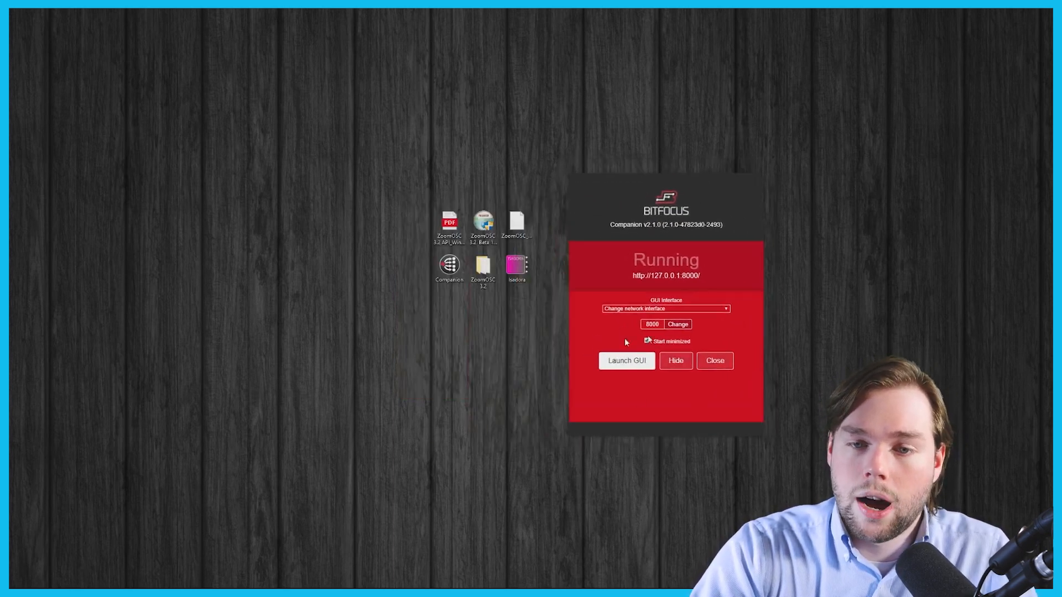
pyautogui.click(646, 341)
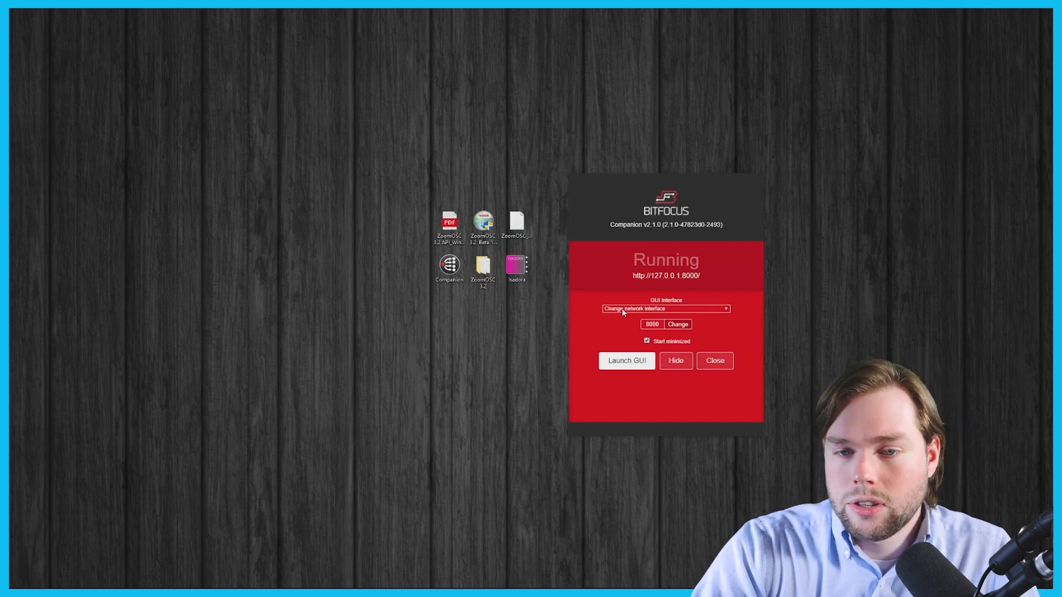
pyautogui.moveTo(626, 394)
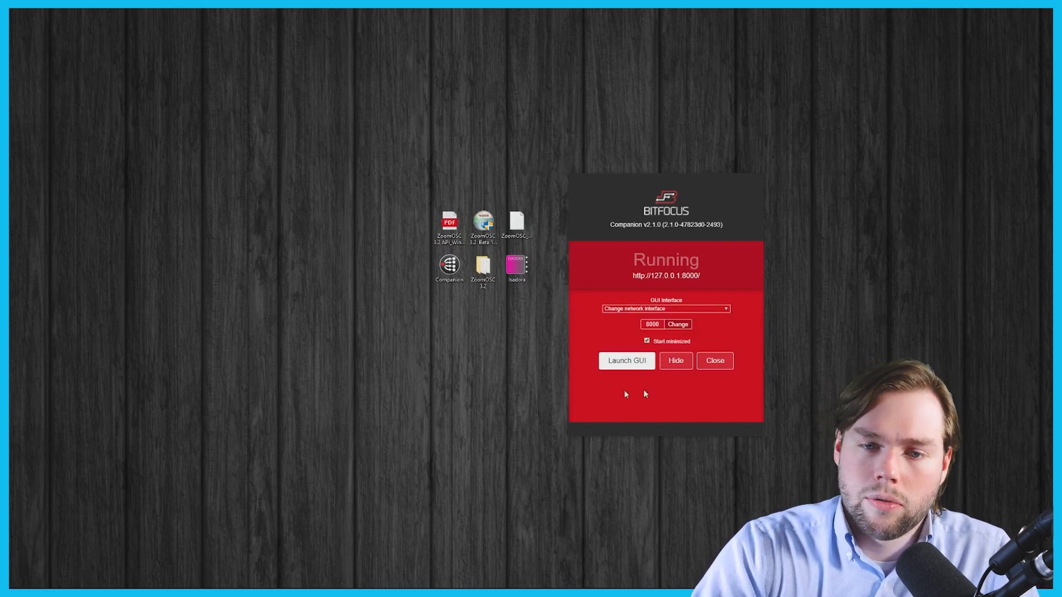
pyautogui.click(666, 309)
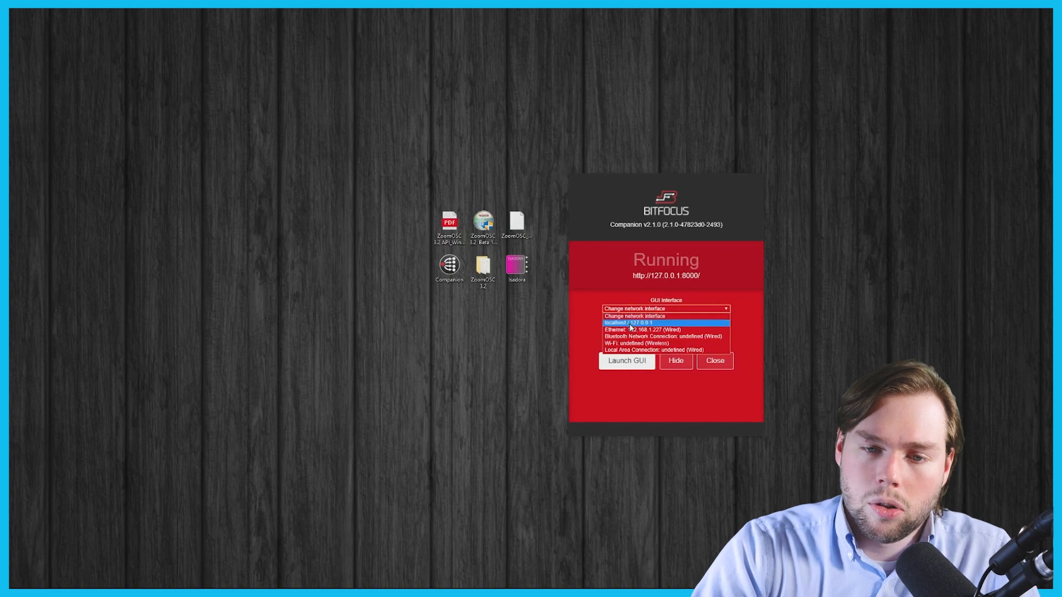
pyautogui.click(629, 323)
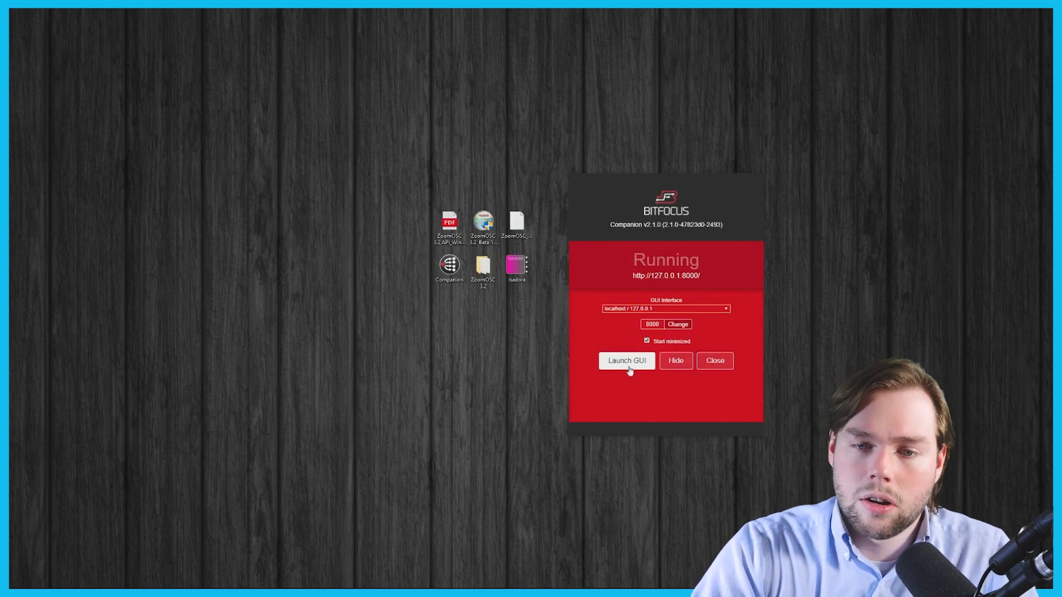
pyautogui.click(627, 361)
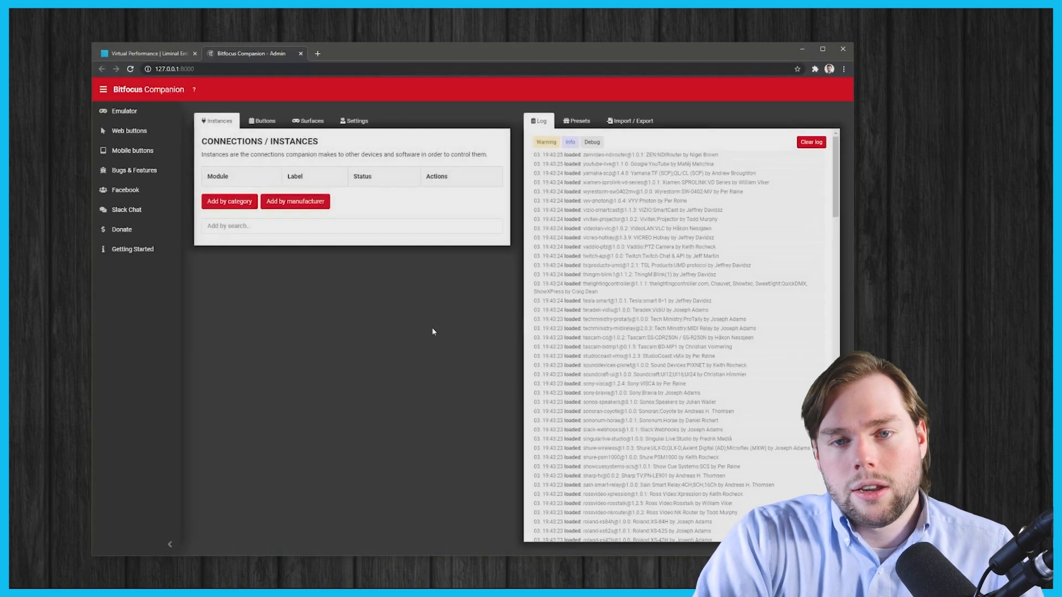
pyautogui.moveTo(424, 210)
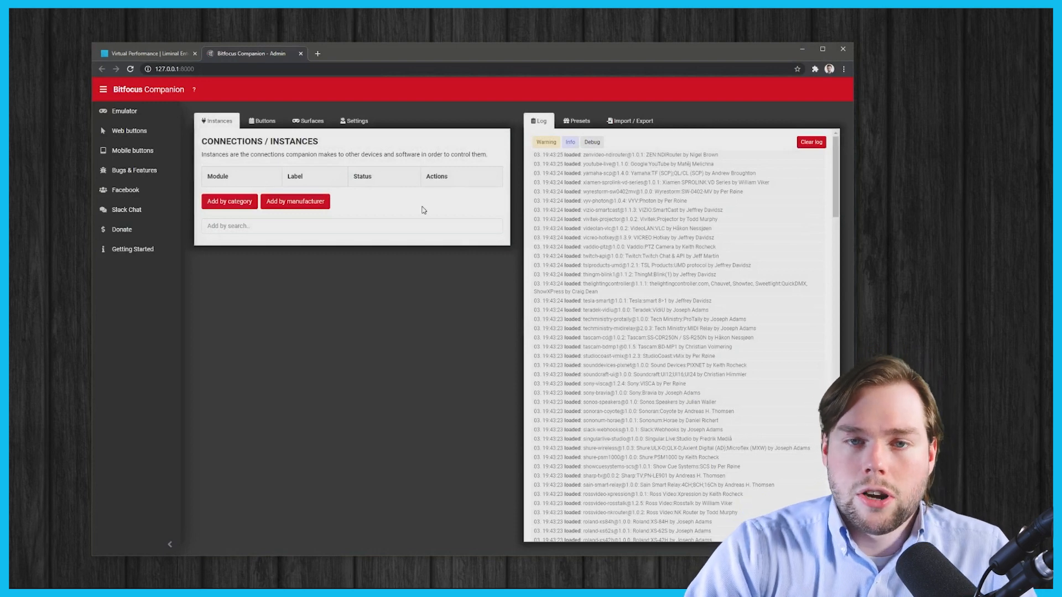
pyautogui.moveTo(447, 238)
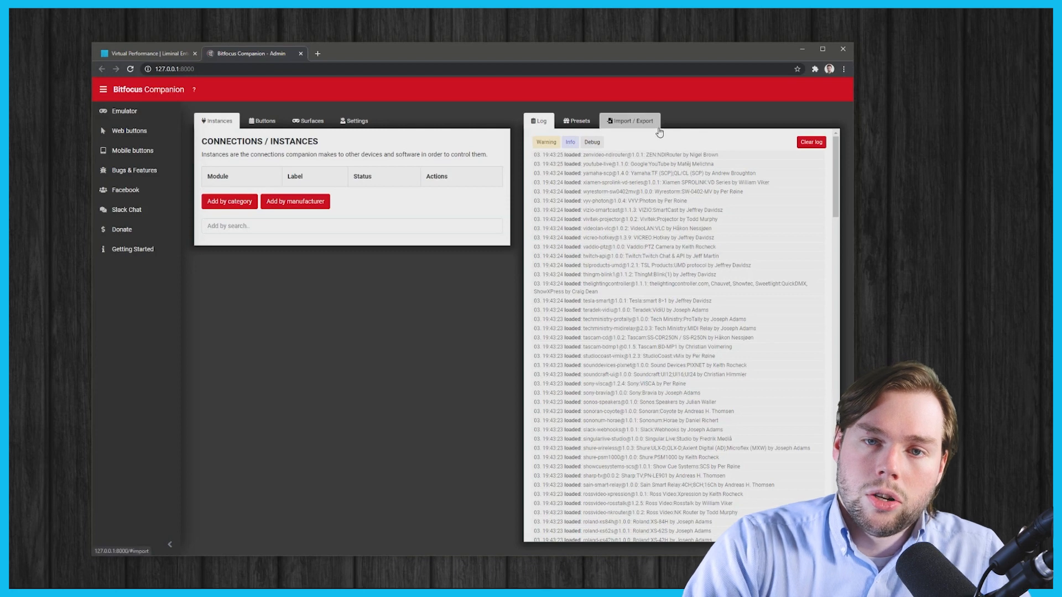
# Import the .companionconfig file so the ZoomOSC OSC connection appears with status OK
pyautogui.click(630, 121)
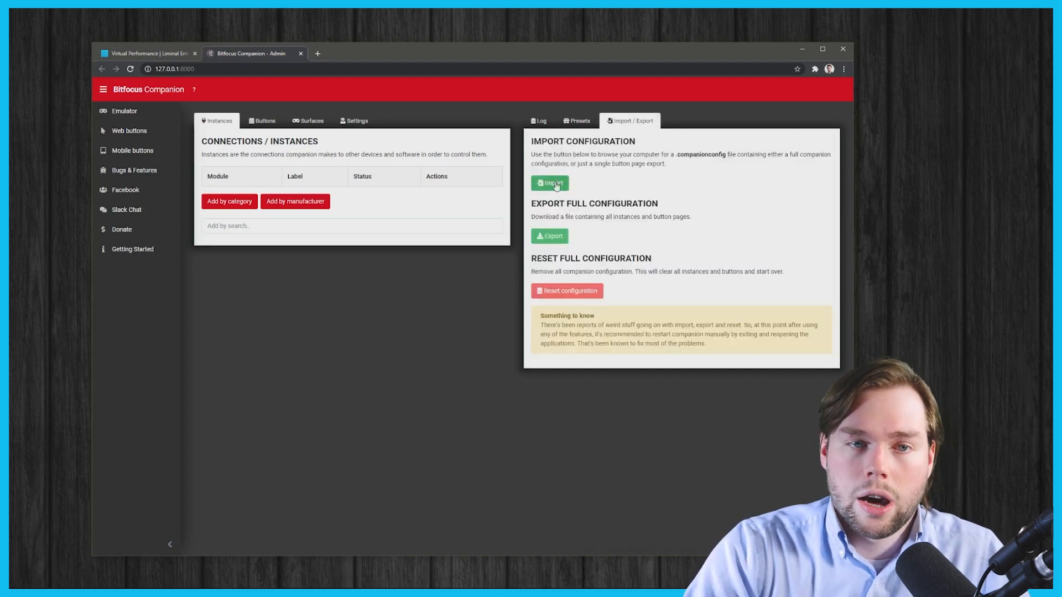
pyautogui.click(549, 183)
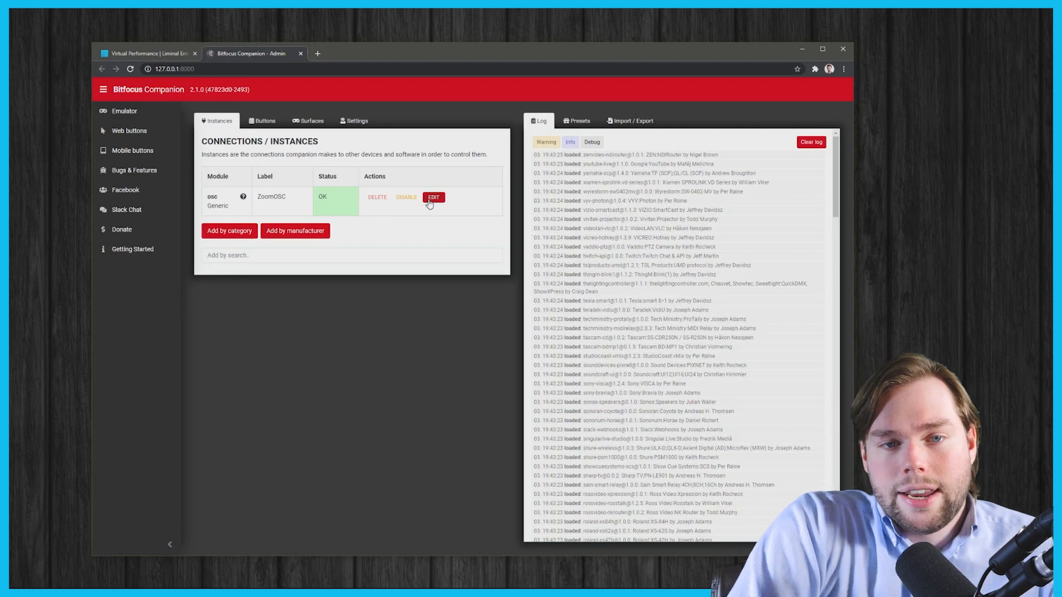
# Review the ZoomOSC instance settings: target IP 127.0.0.1 and target port 8000
pyautogui.click(434, 197)
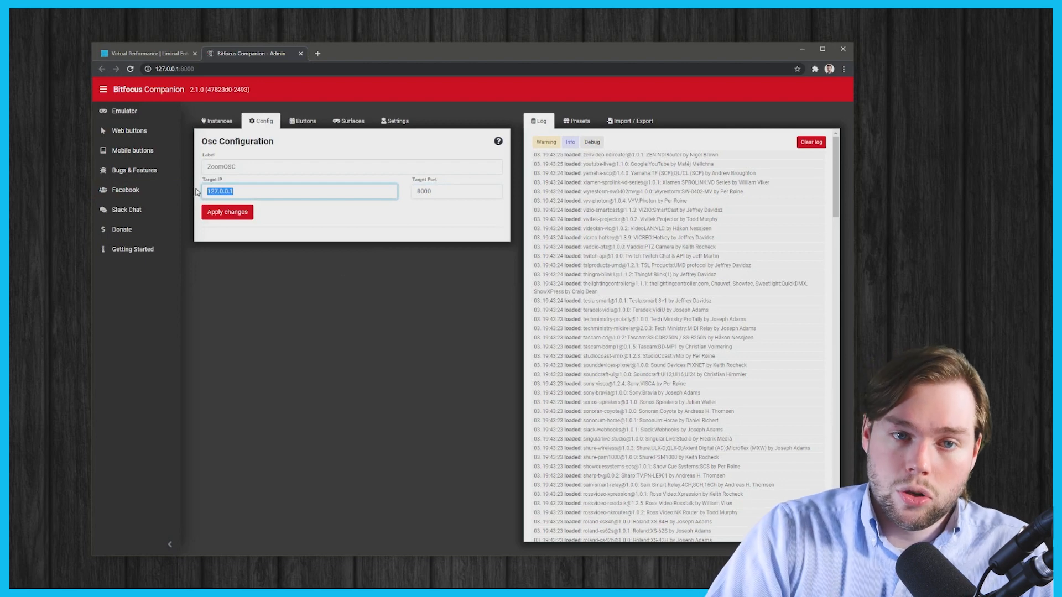
pyautogui.click(456, 191)
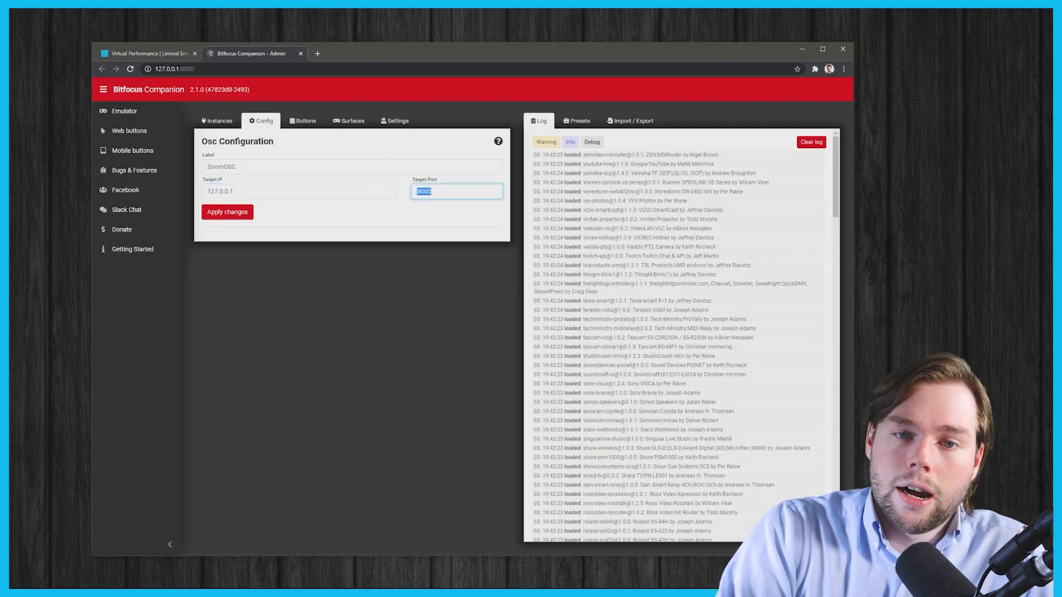
pyautogui.moveTo(394, 186)
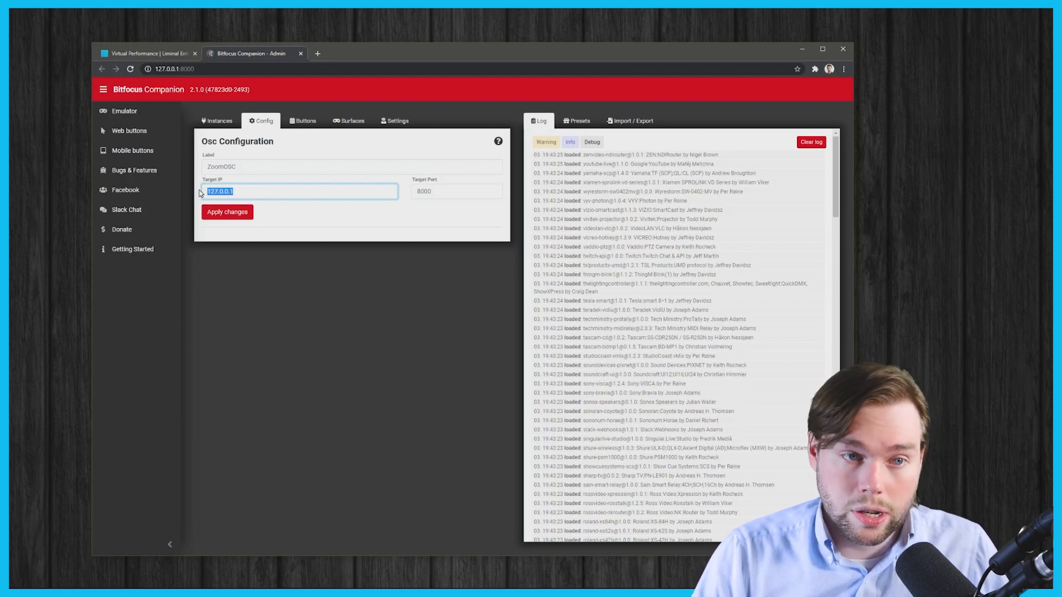
pyautogui.click(228, 211)
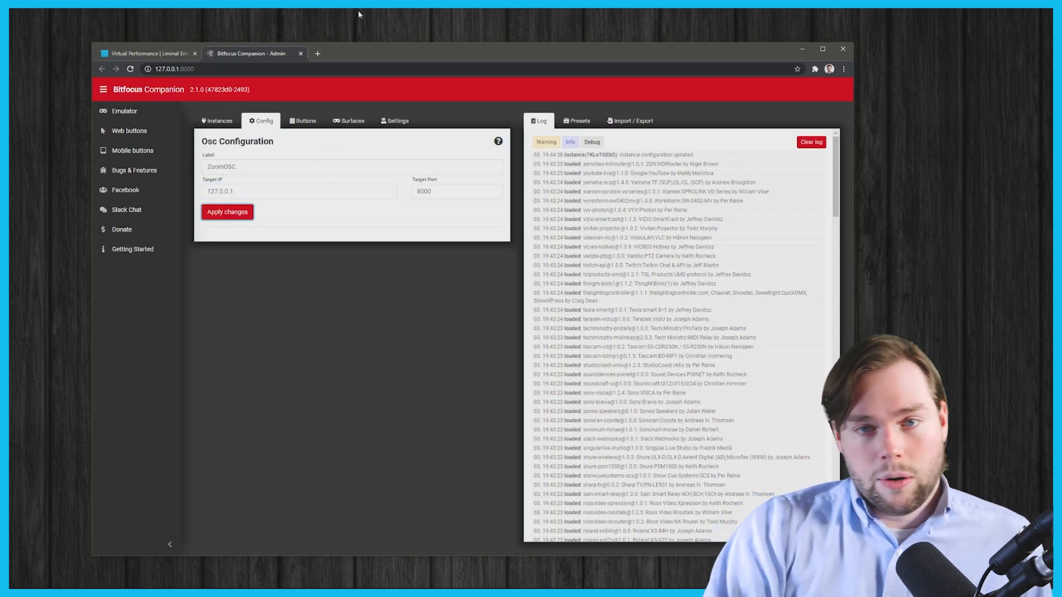
pyautogui.moveTo(132, 115)
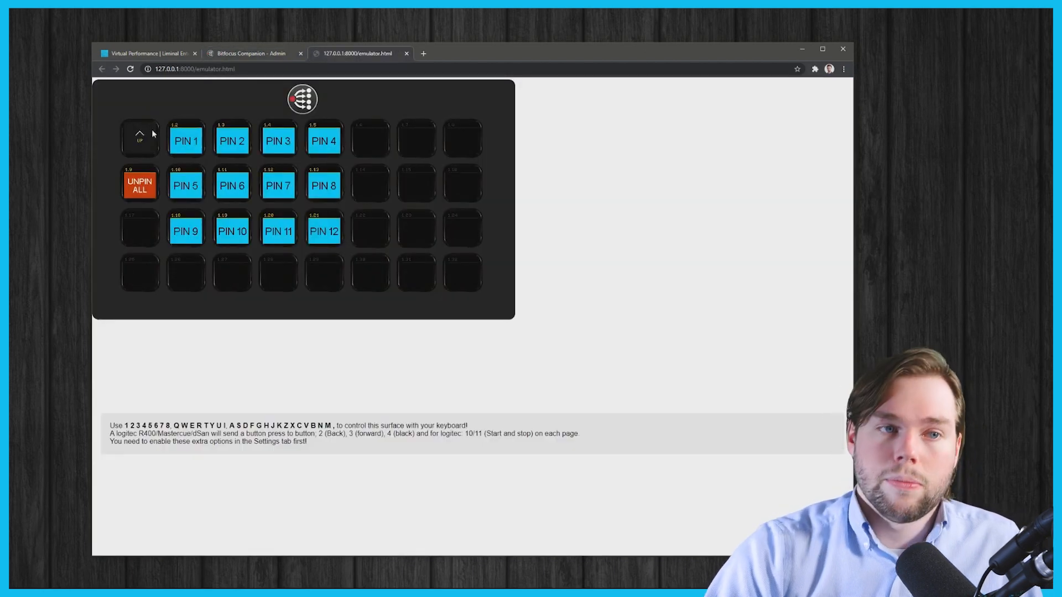
pyautogui.click(139, 139)
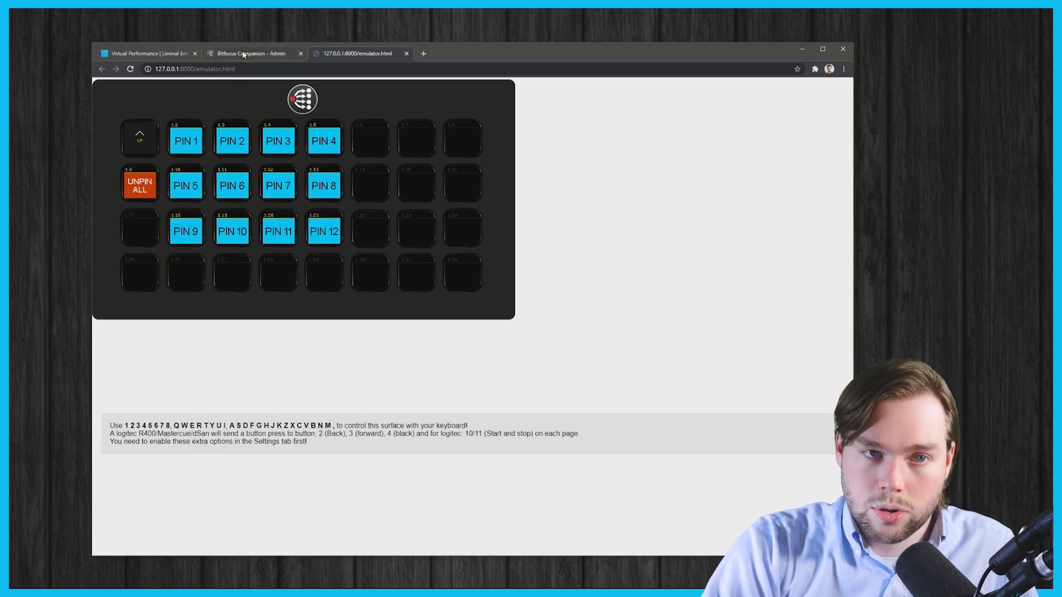
# Browse the imported button pages PIN, VIDEO ON/OFF and UTILITY, returning to PIN
pyautogui.click(246, 53)
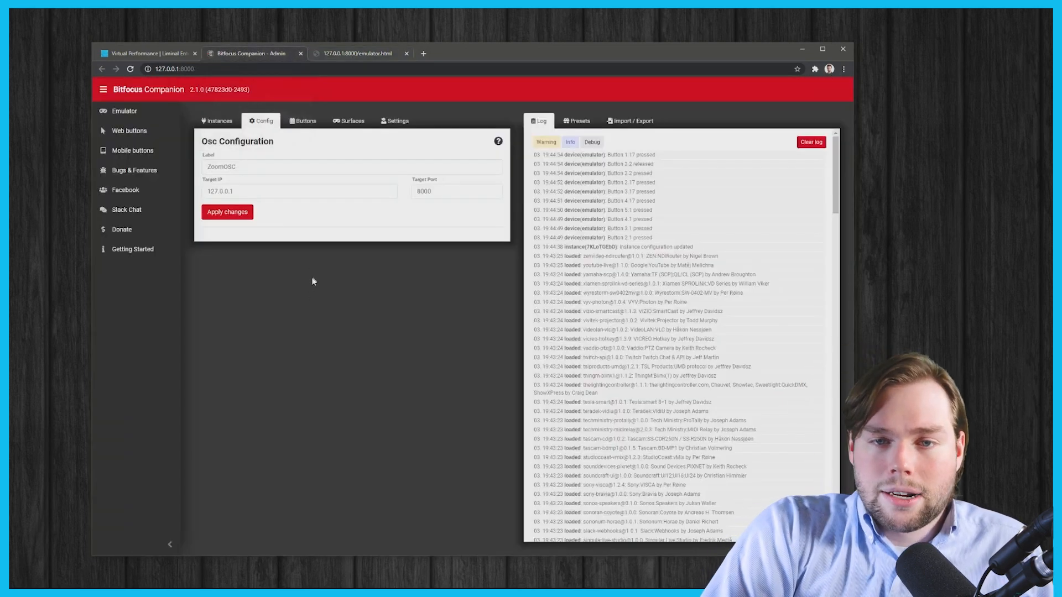
pyautogui.click(304, 121)
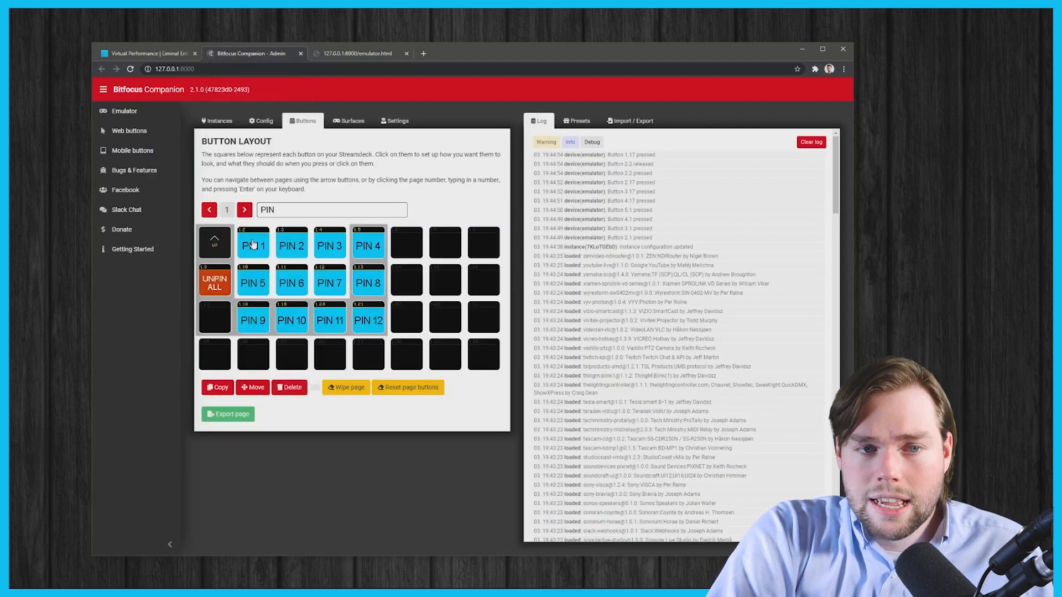
pyautogui.click(244, 210)
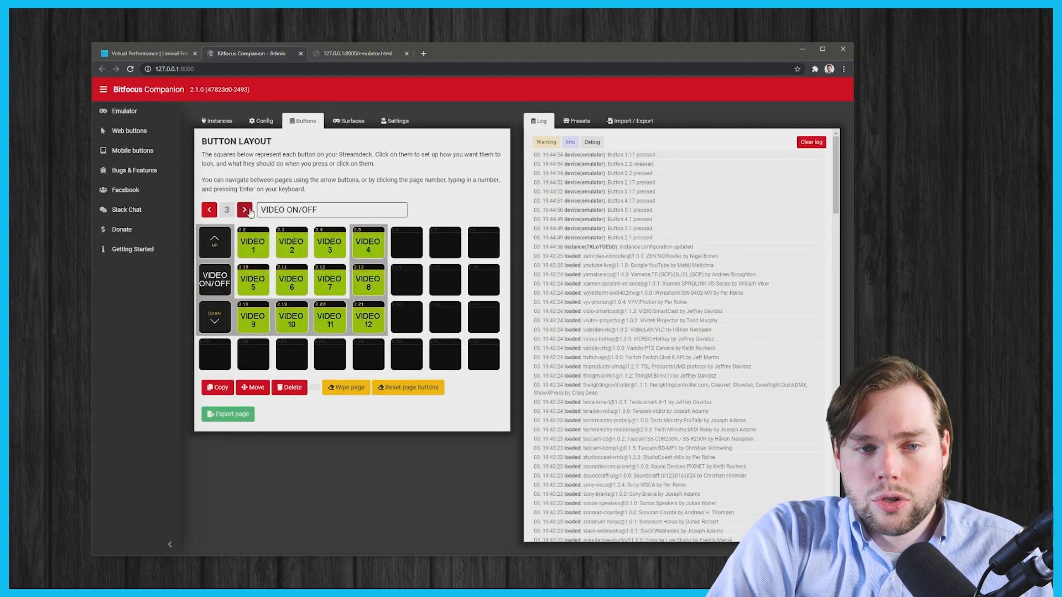
pyautogui.click(243, 210)
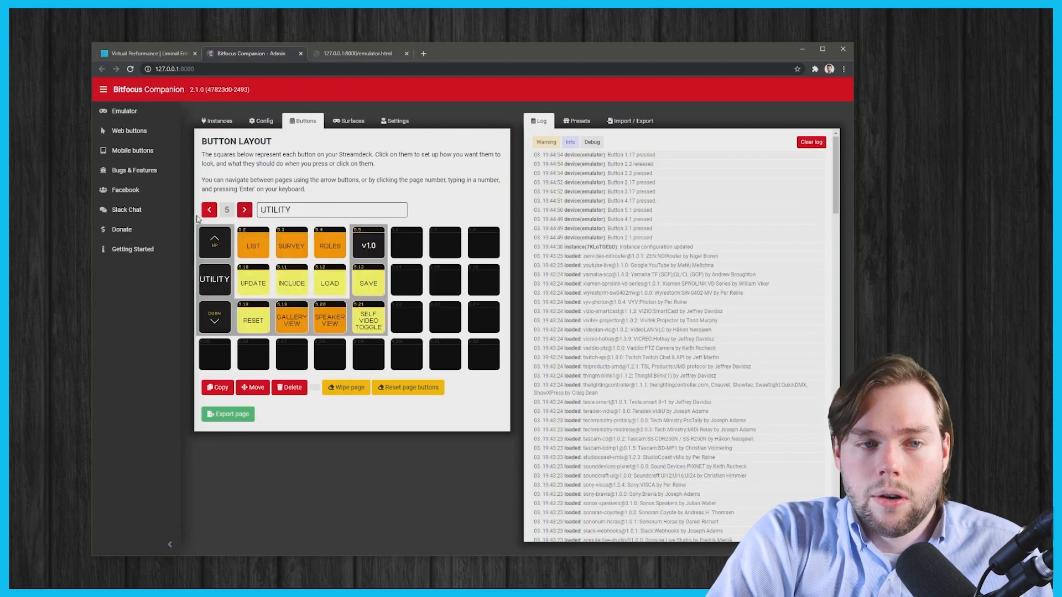
pyautogui.click(209, 211)
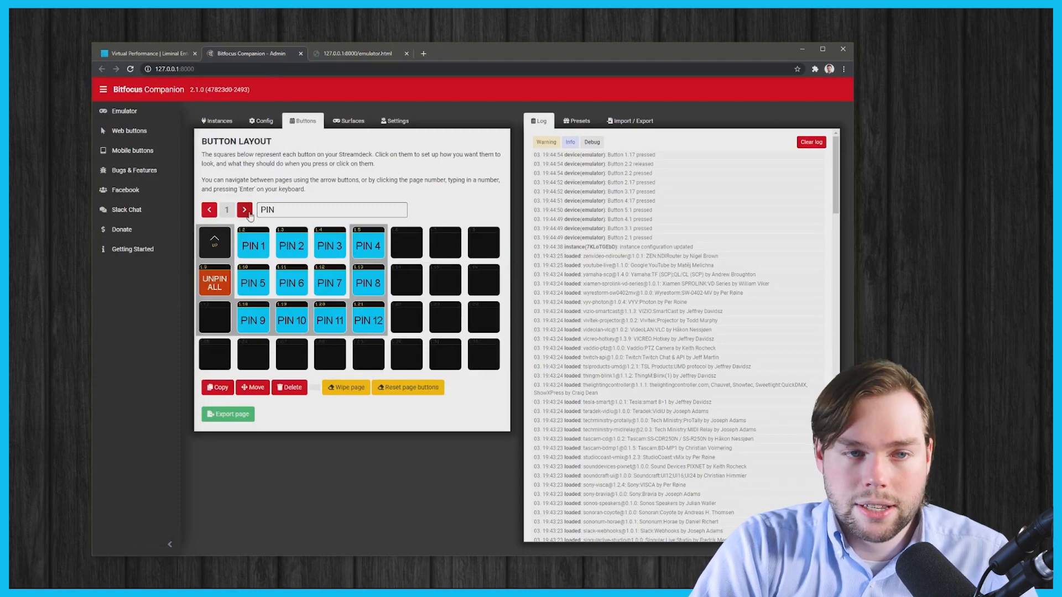
pyautogui.click(252, 242)
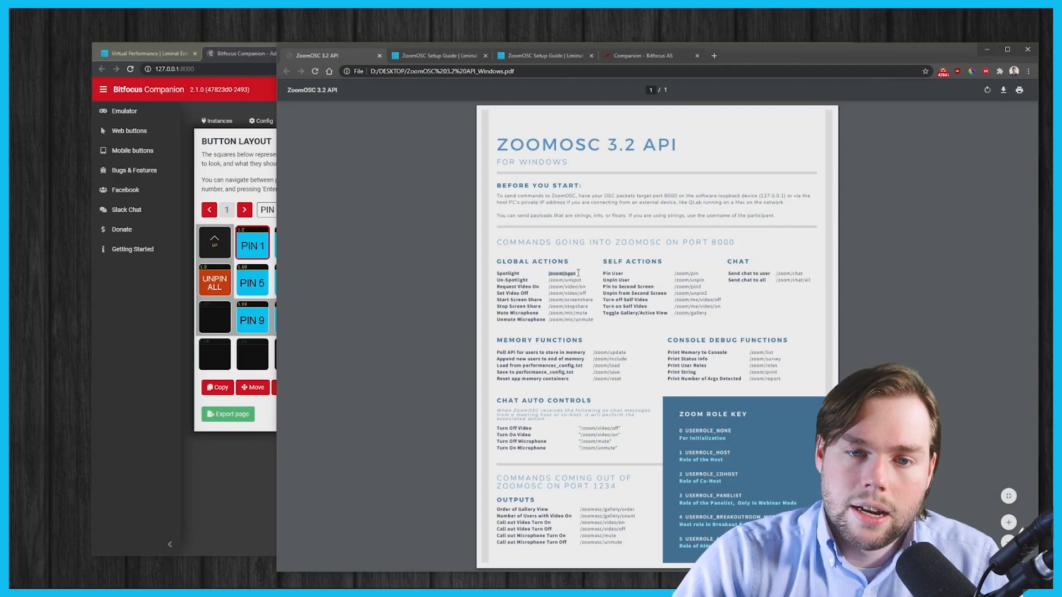
pyautogui.moveTo(170, 425)
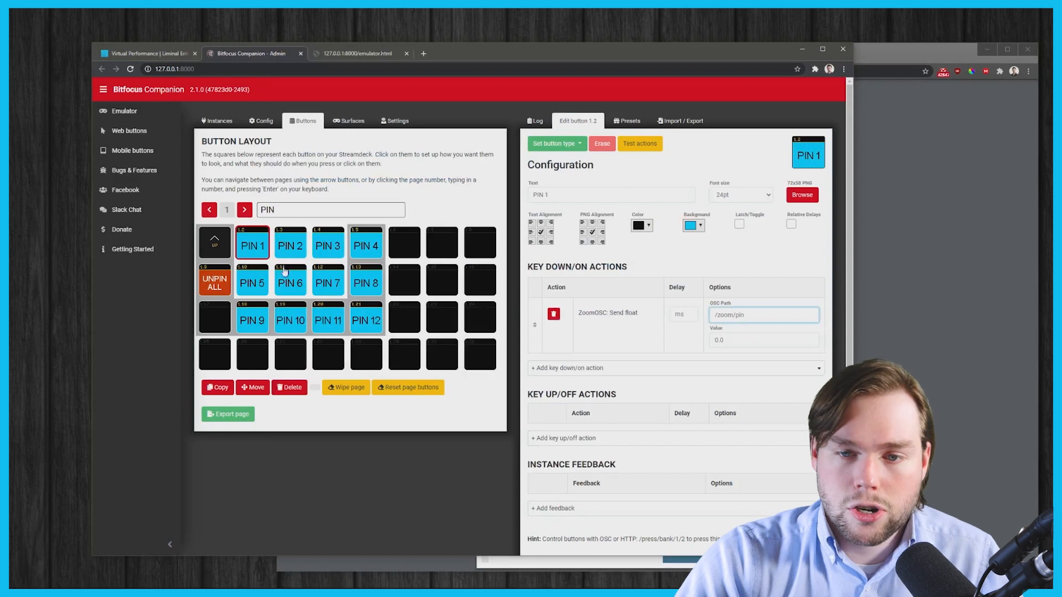
pyautogui.moveTo(359, 241)
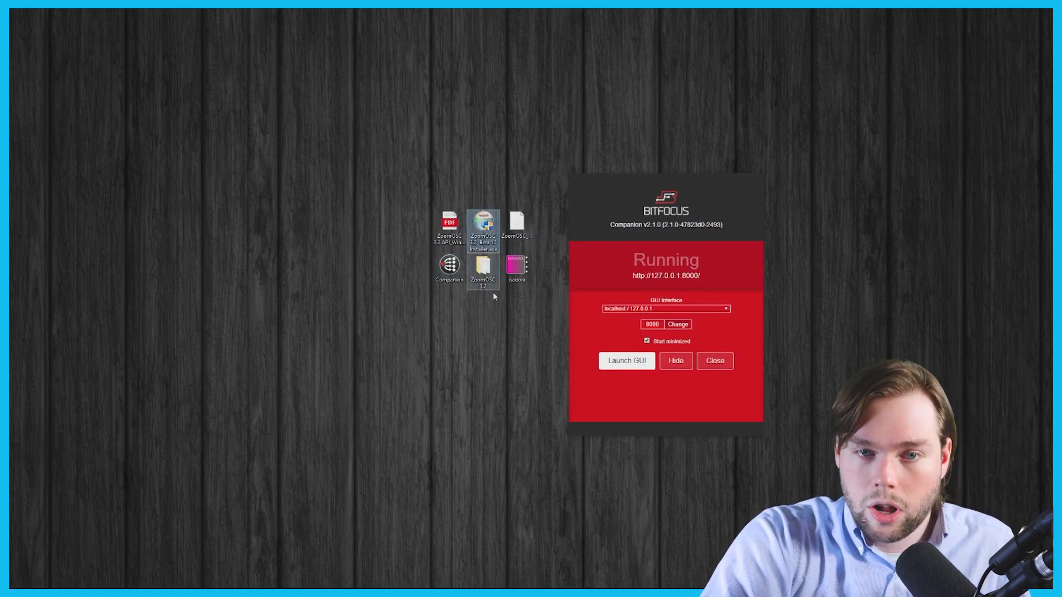
# Launch ZoomOSC.exe from the ZoomOSC 3.2 desktop folder, bringing up its console and login window
pyautogui.click(483, 272)
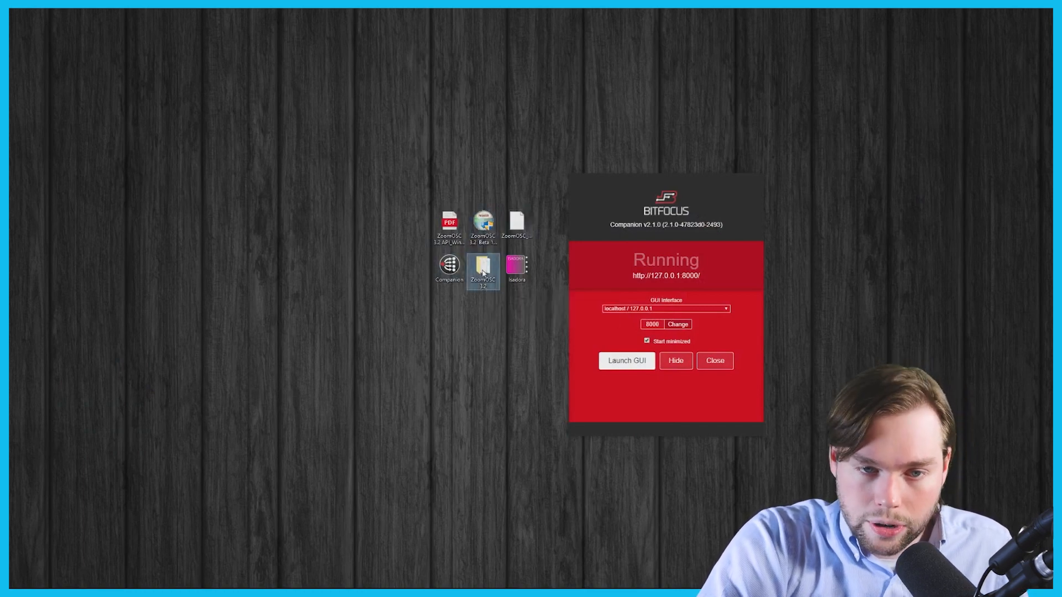
pyautogui.doubleClick(482, 266)
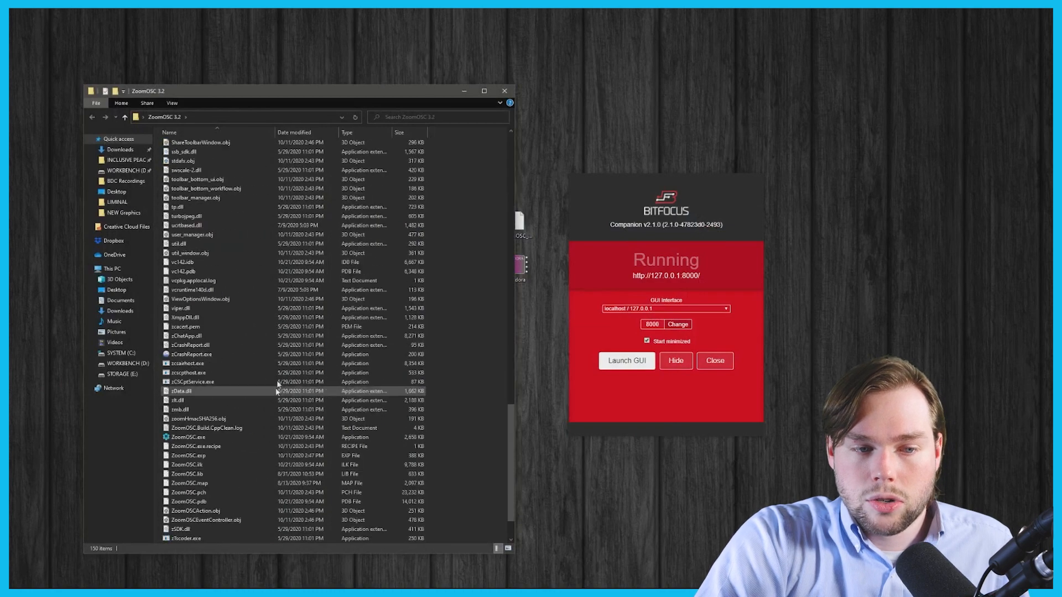
pyautogui.click(197, 445)
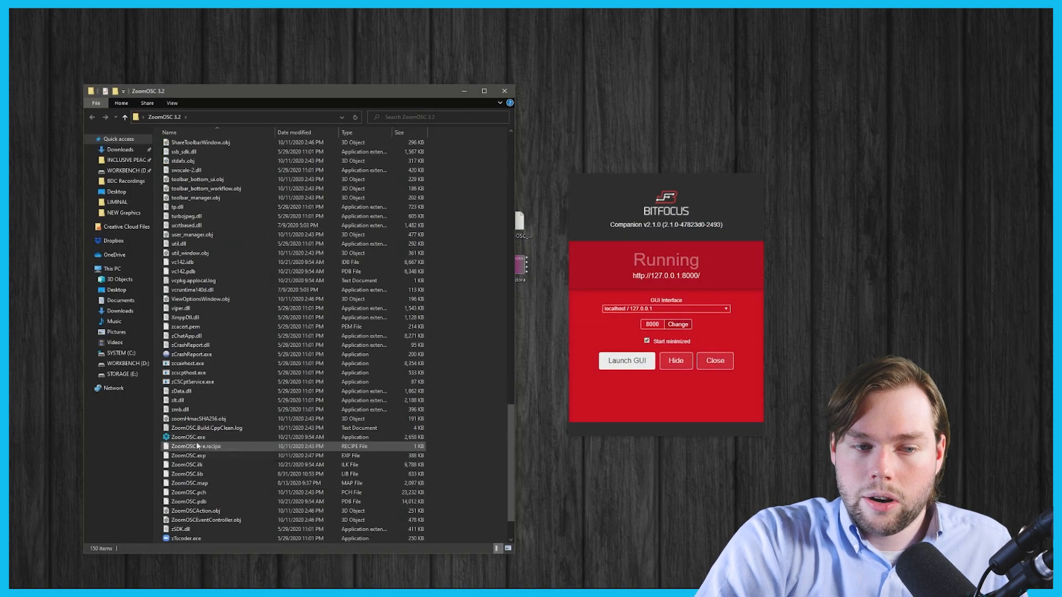
pyautogui.doubleClick(186, 437)
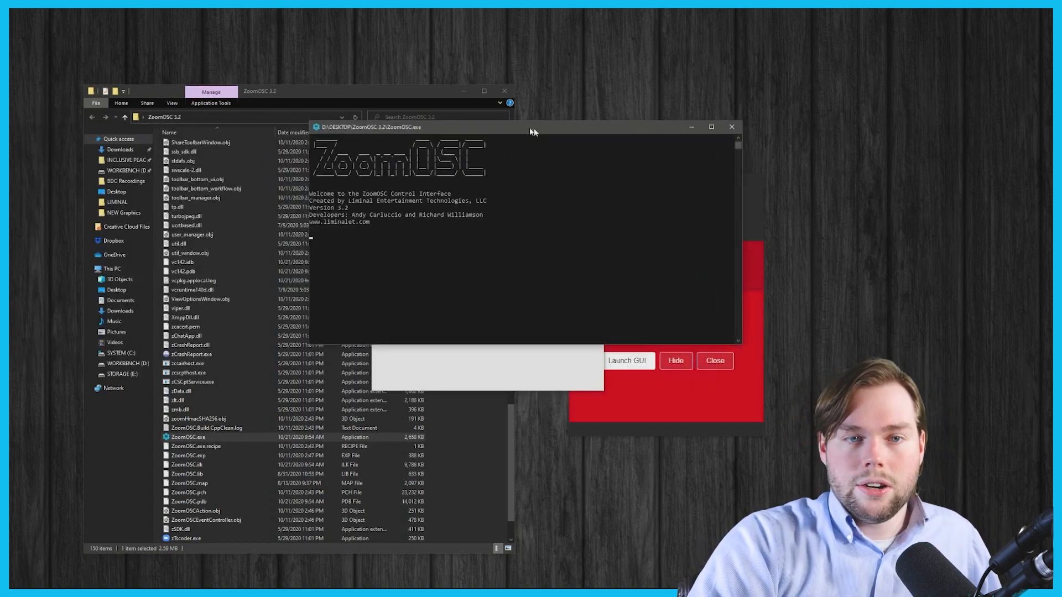
pyautogui.click(627, 361)
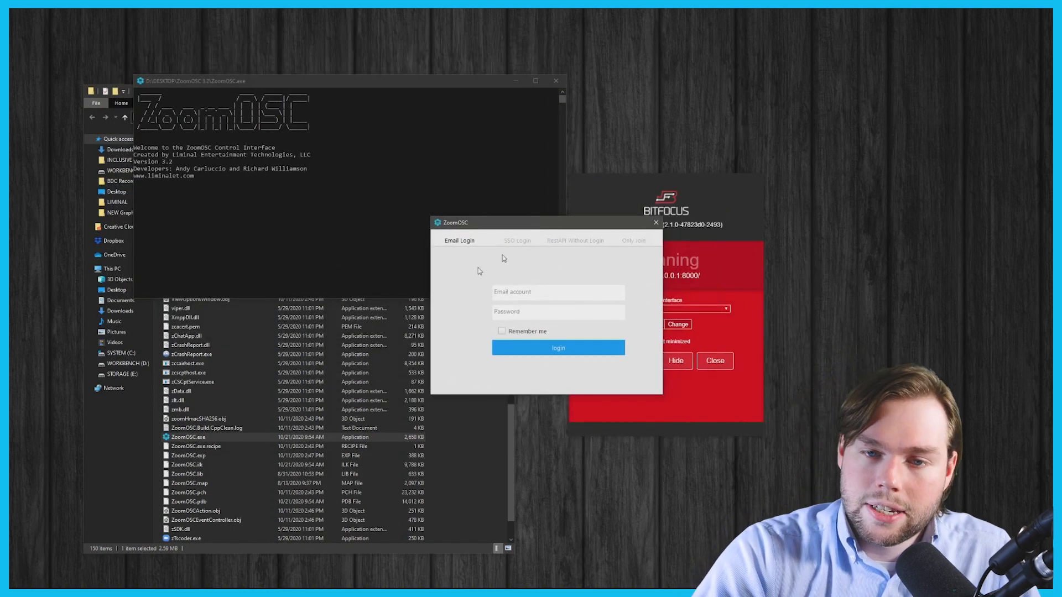
pyautogui.click(633, 240)
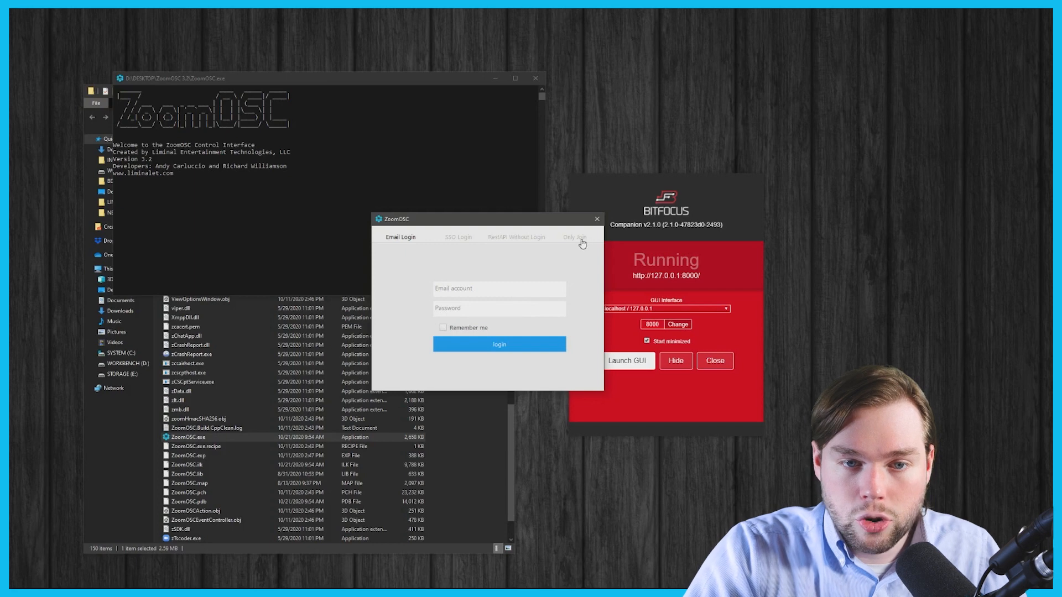
pyautogui.click(576, 236)
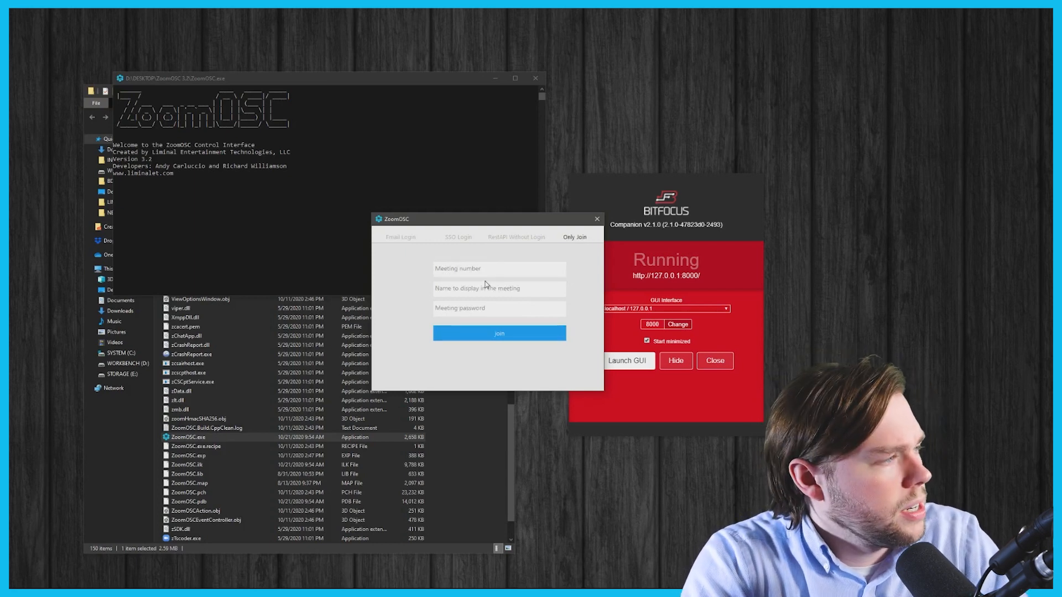
pyautogui.write('929436')
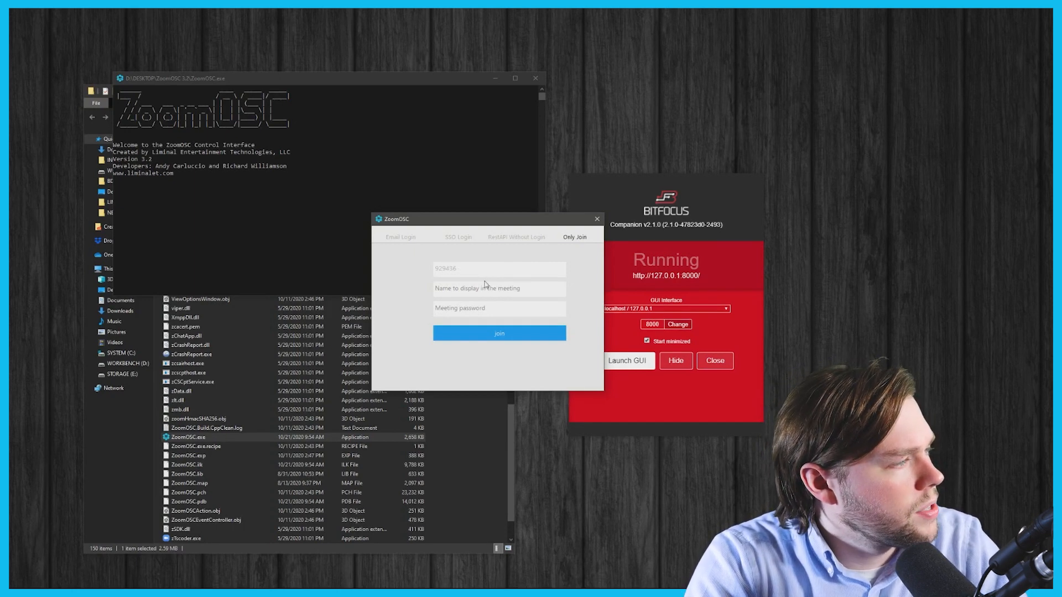
pyautogui.write('92943615')
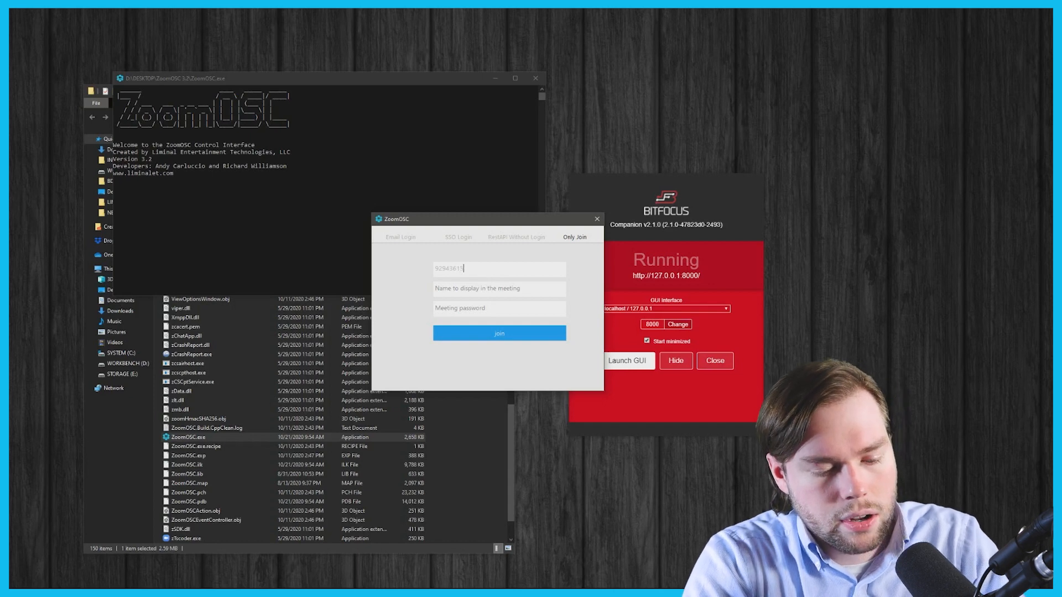
pyautogui.write('790')
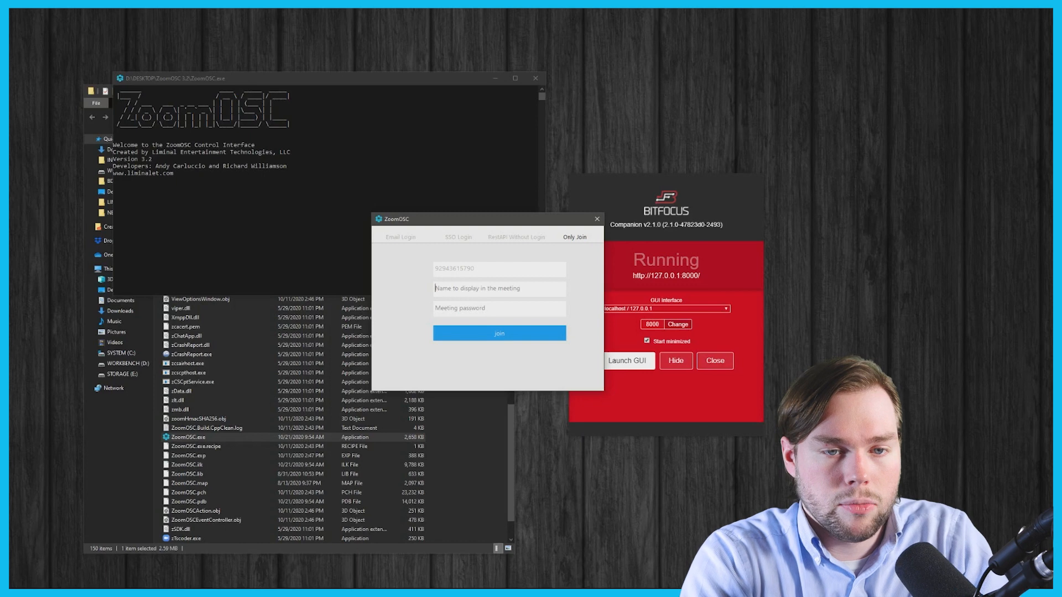
pyautogui.write('Zoom')
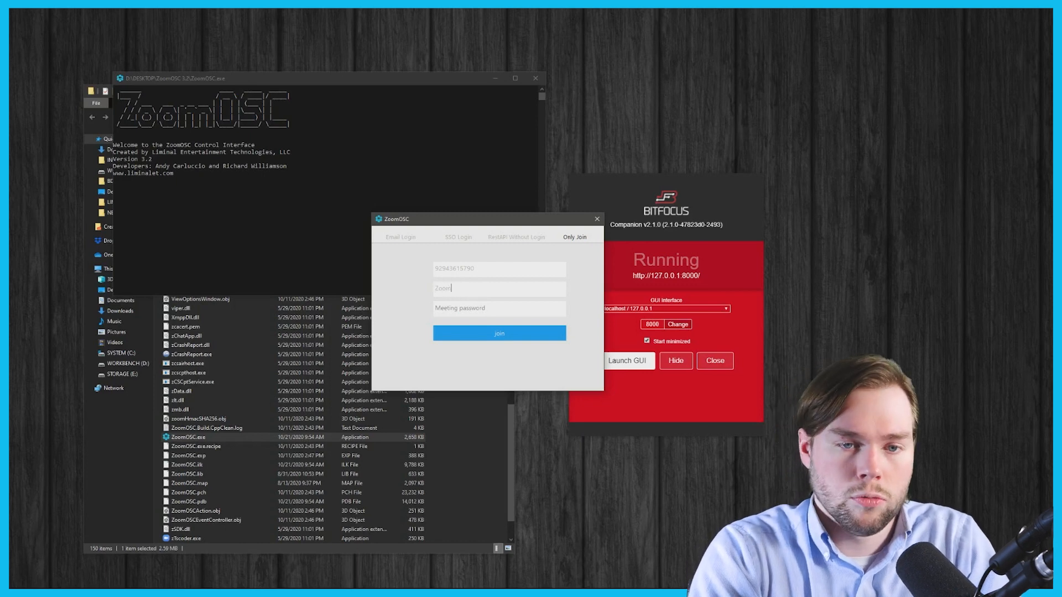
pyautogui.write('ZoomOSC')
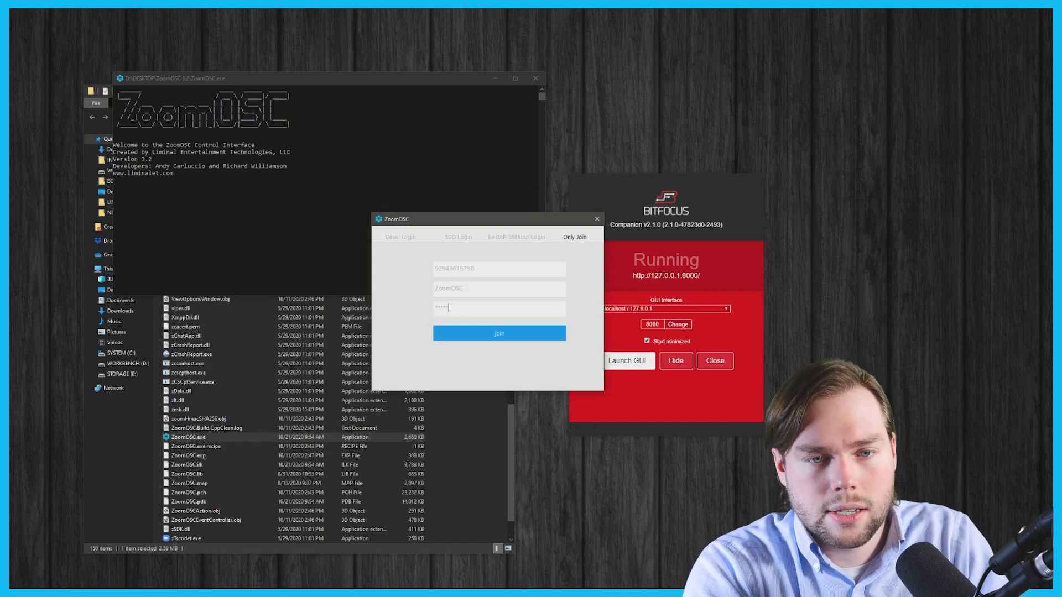
pyautogui.click(499, 334)
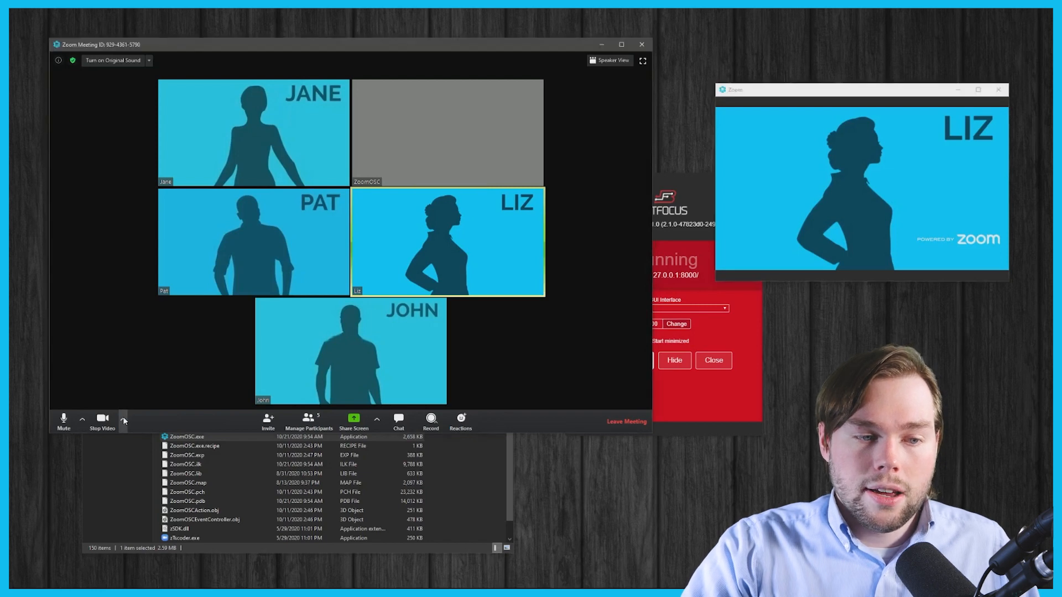
# Check the video settings, then toggle speaker view and back to gallery view of all participants
pyautogui.click(124, 422)
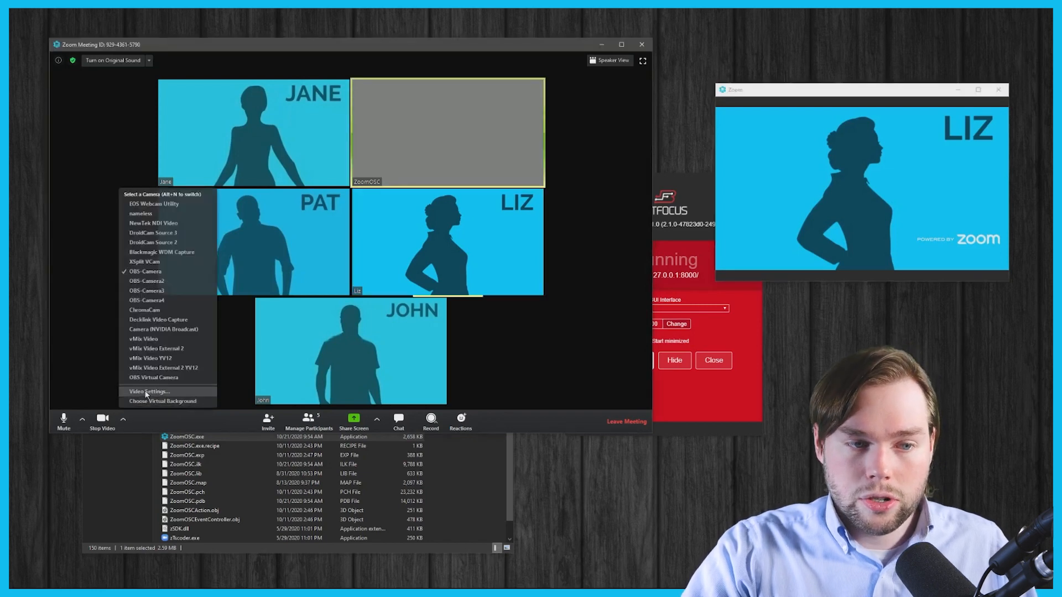
pyautogui.click(148, 392)
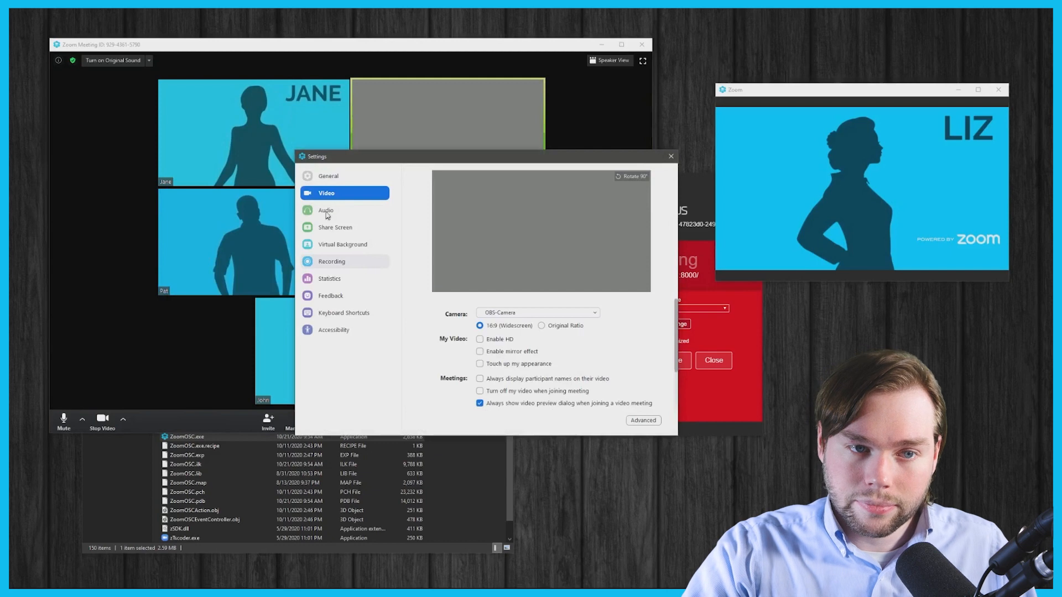
pyautogui.click(328, 176)
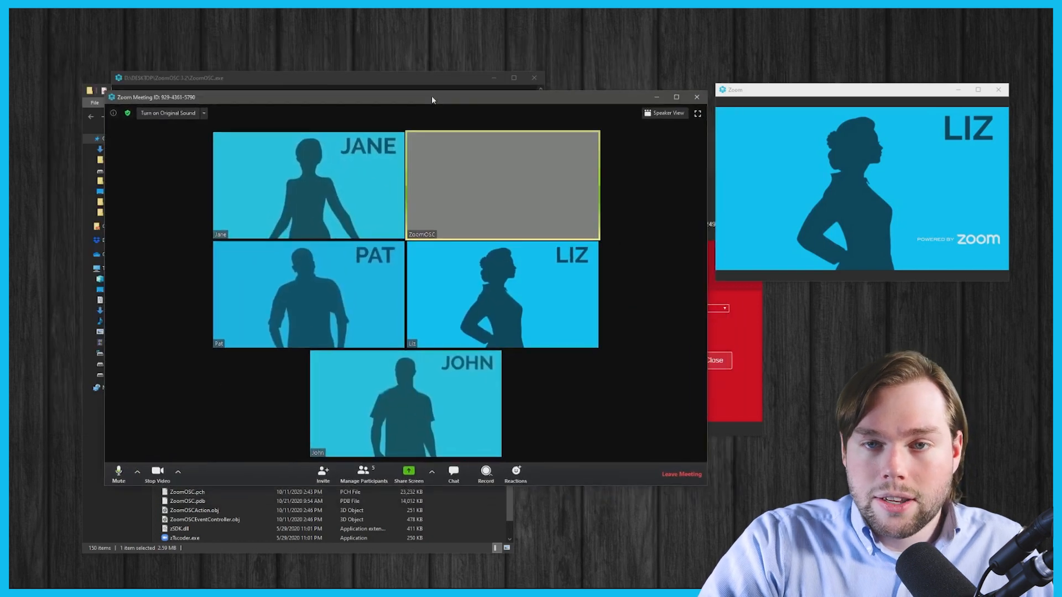
pyautogui.click(665, 113)
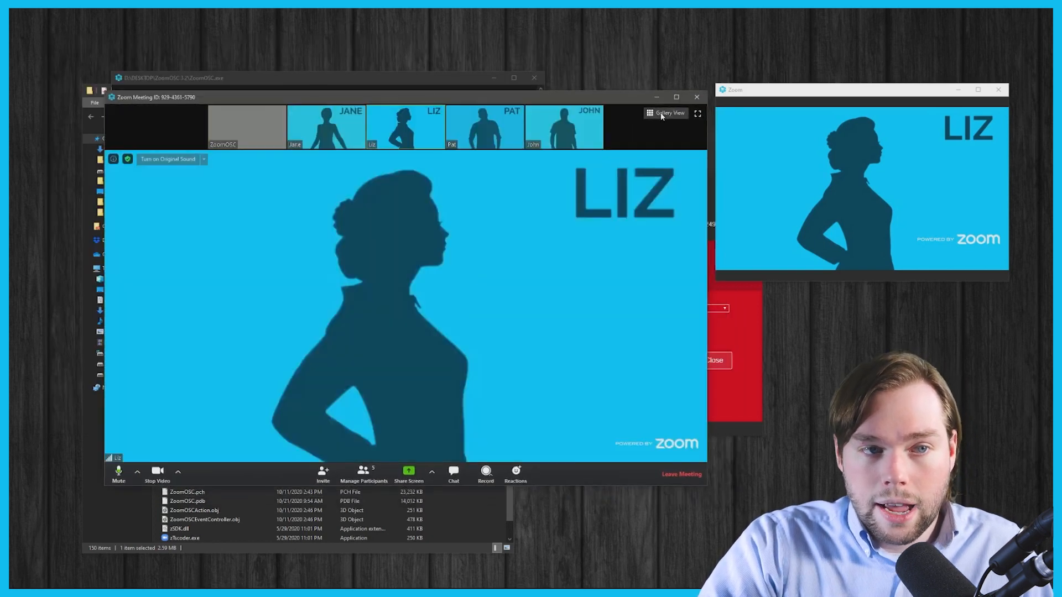
pyautogui.click(665, 112)
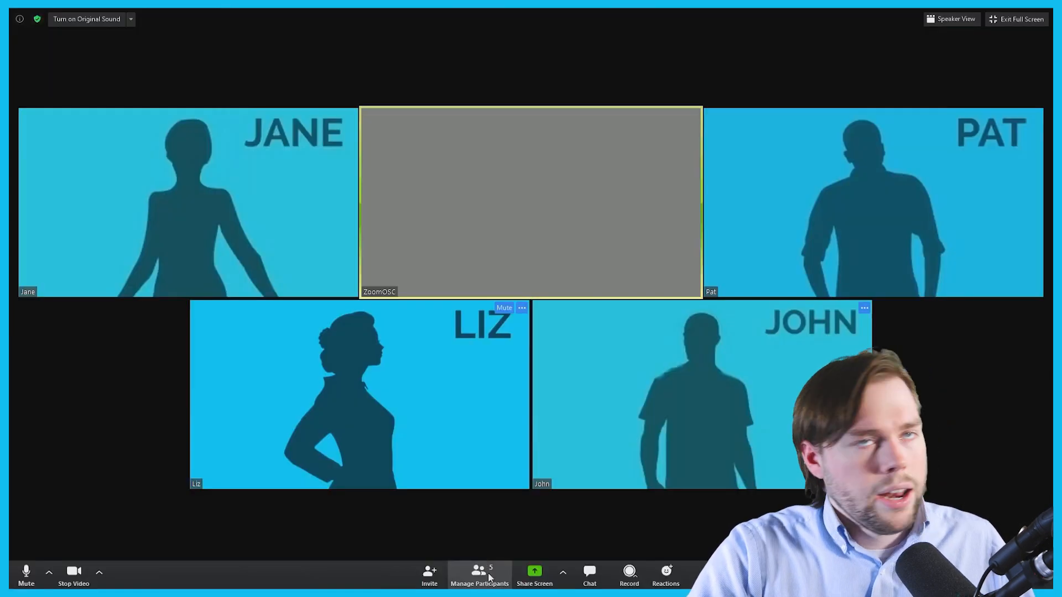
pyautogui.click(479, 572)
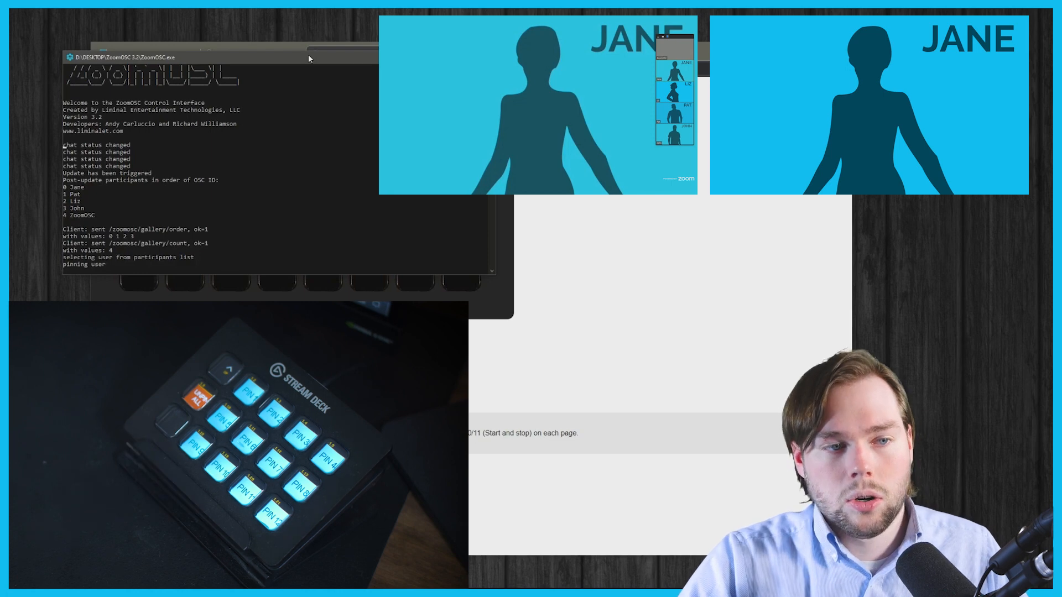
pyautogui.moveTo(138, 278)
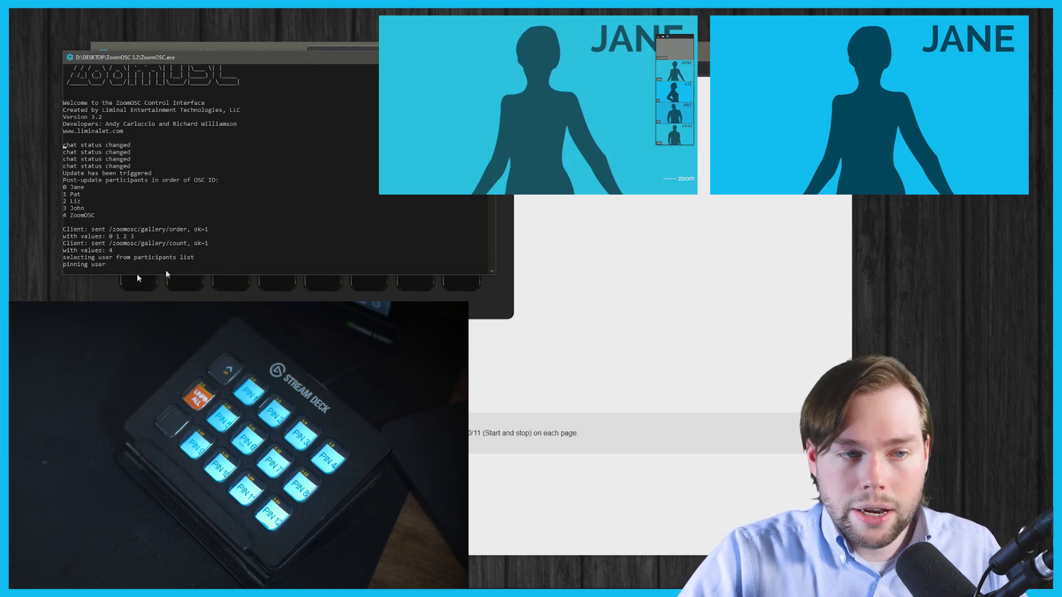
pyautogui.moveTo(193, 290)
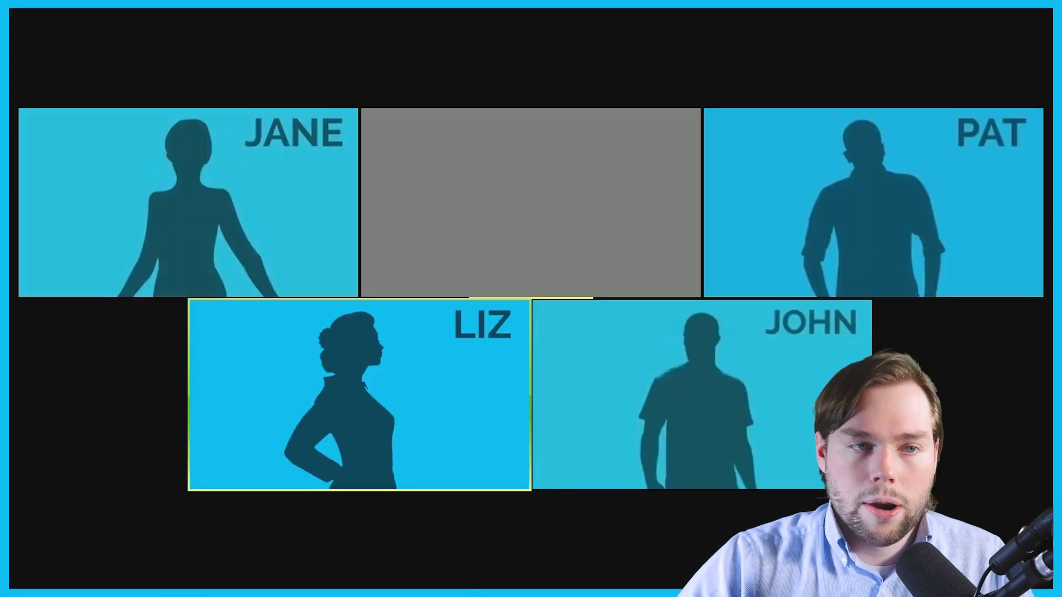
pyautogui.moveTo(697, 86)
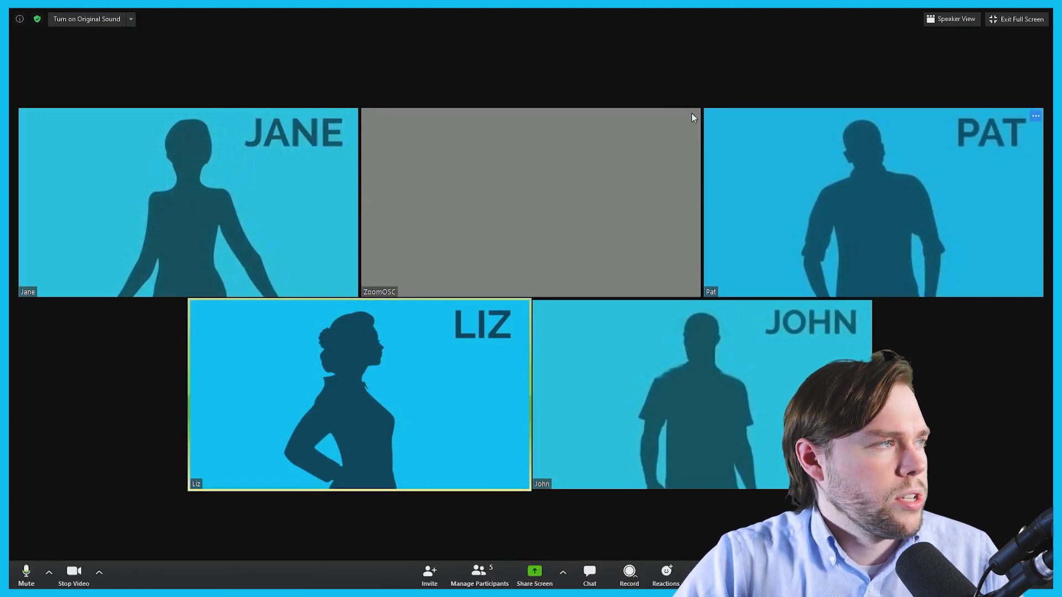
pyautogui.click(692, 117)
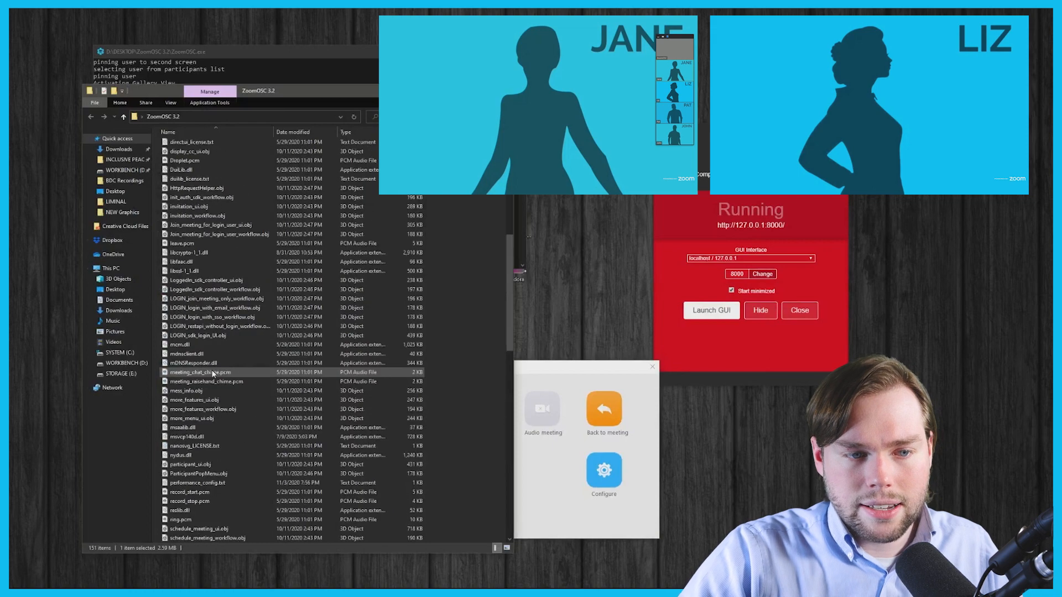
# Open performance_config.txt in Notepad to show the saved participant list
pyautogui.click(194, 482)
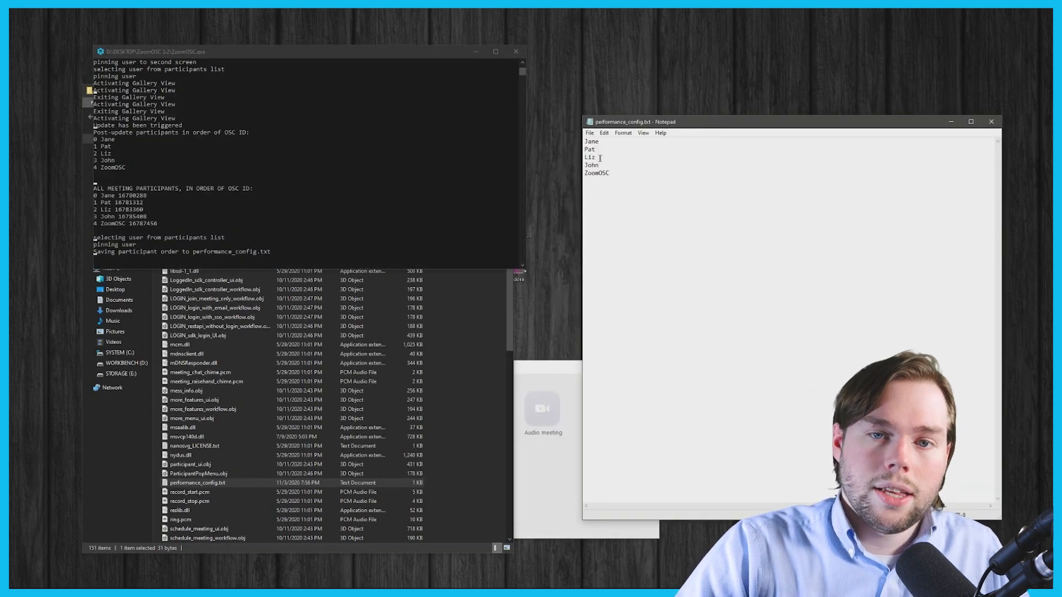
# Move John above Jane, Pat and Liz in the participant order and save the file
pyautogui.doubleClick(590, 165)
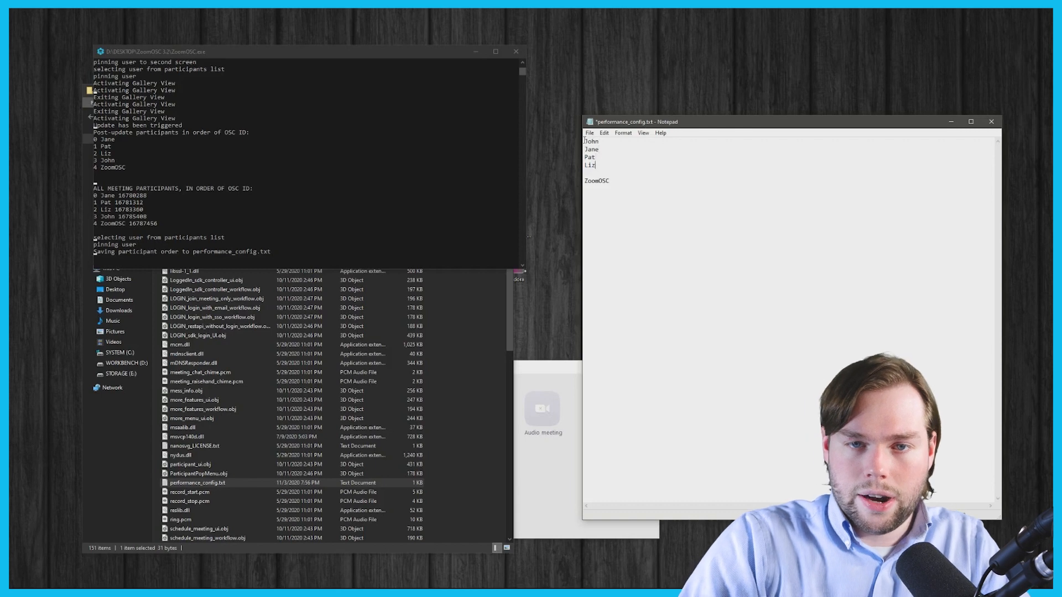
pyautogui.press('Ctrl+s')
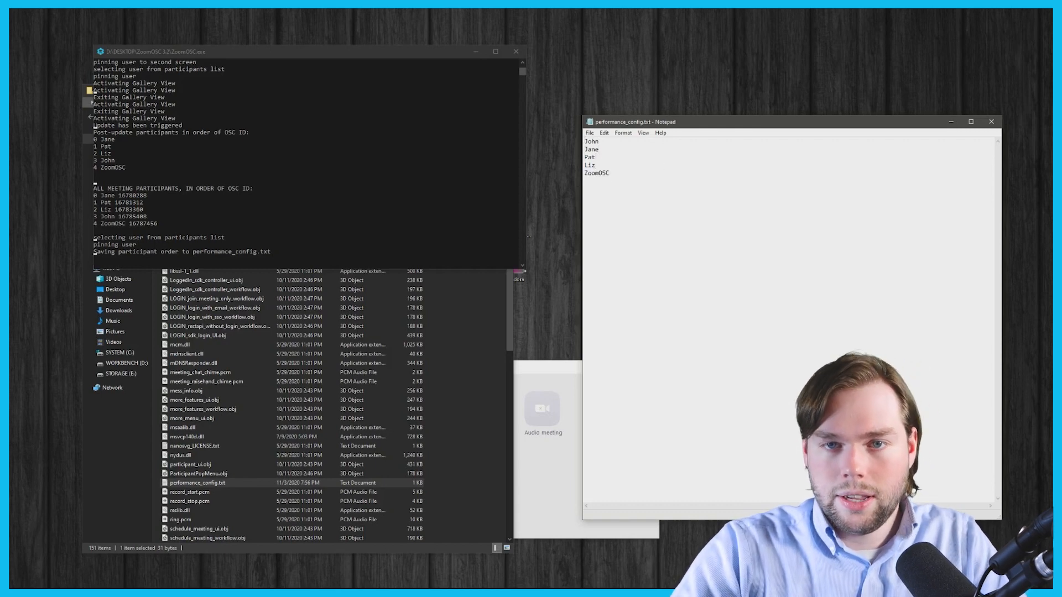